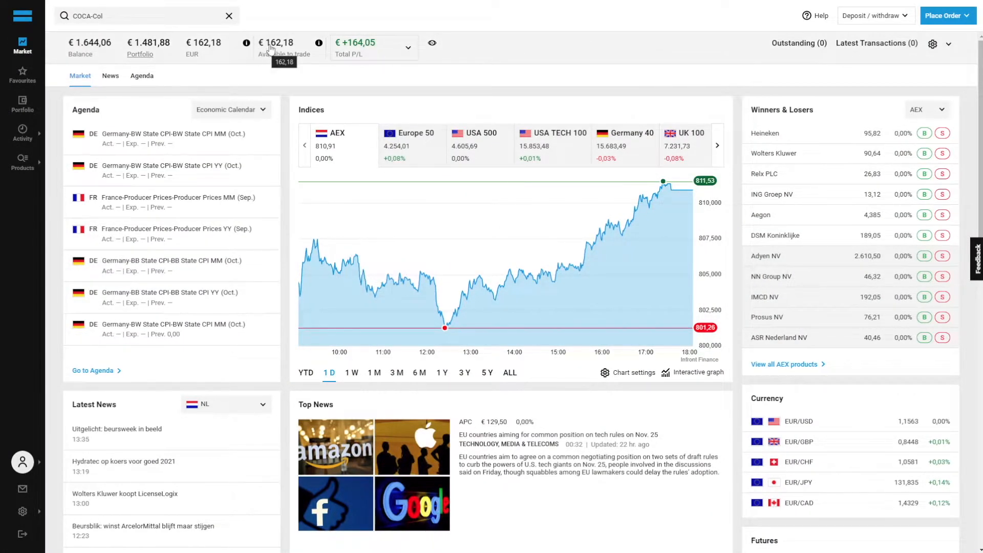
{"action": "mouse_move", "coordinate": [287, 134]}
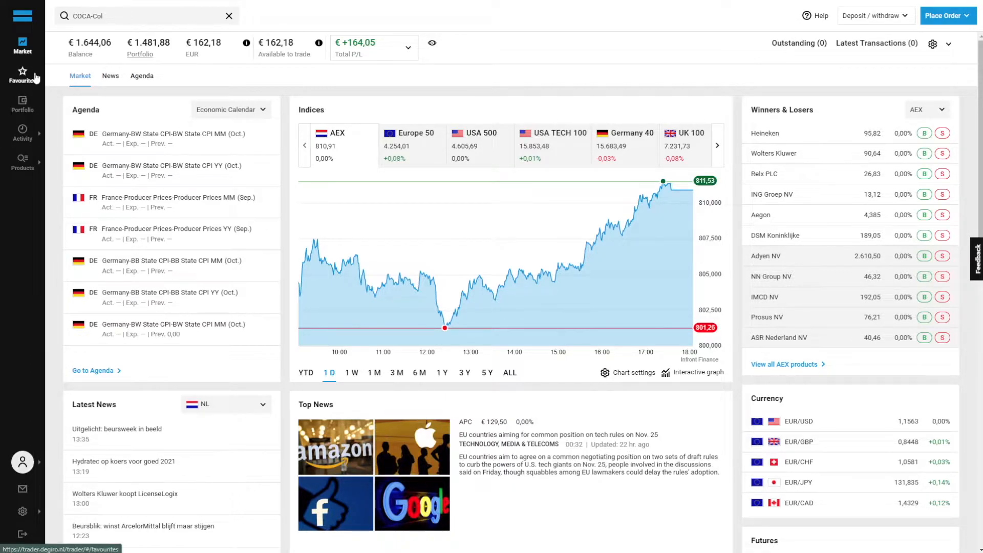
{"action": "mouse_move", "coordinate": [22, 82]}
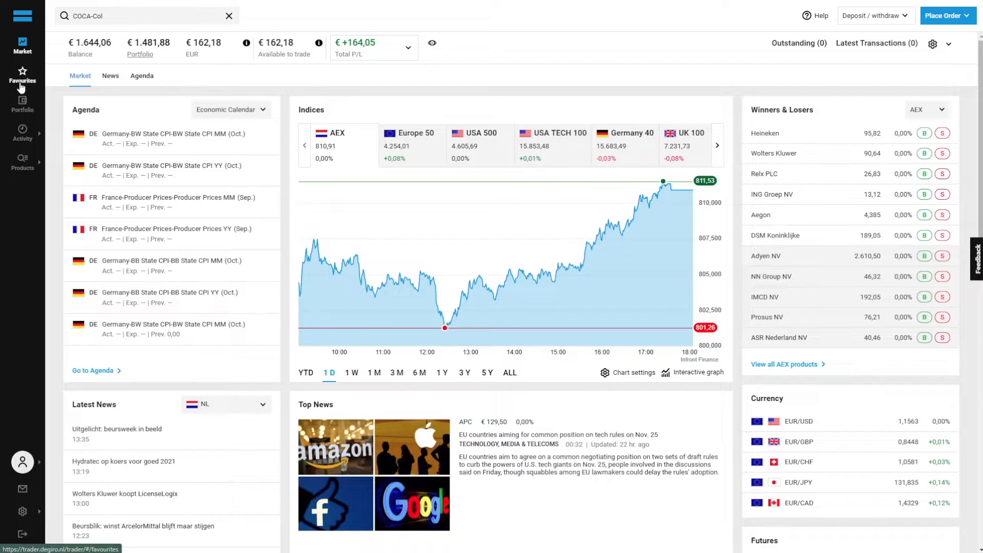
Go to the Favourites list and open the Coca-Cola share page at $56.37
{"action": "left_click", "coordinate": [22, 81]}
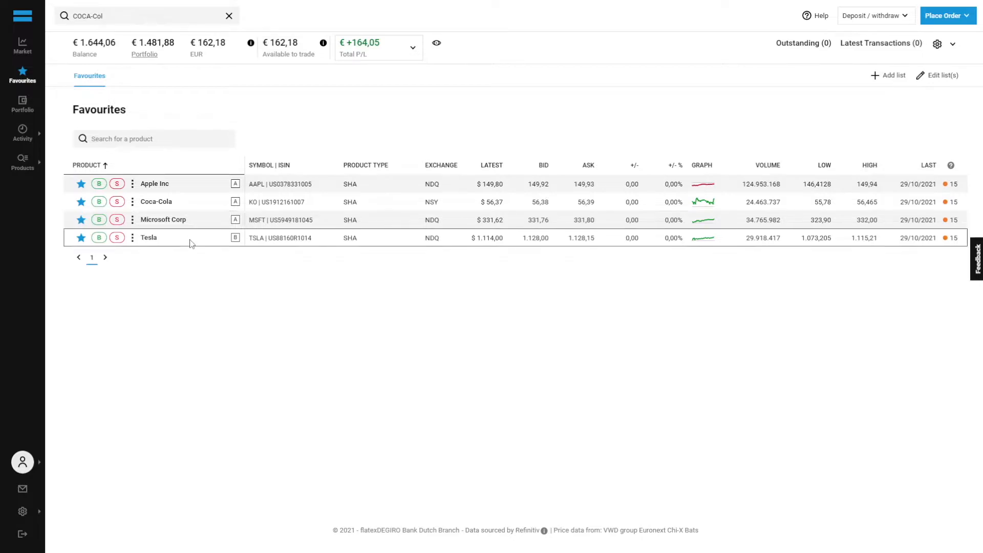
{"action": "mouse_move", "coordinate": [198, 224]}
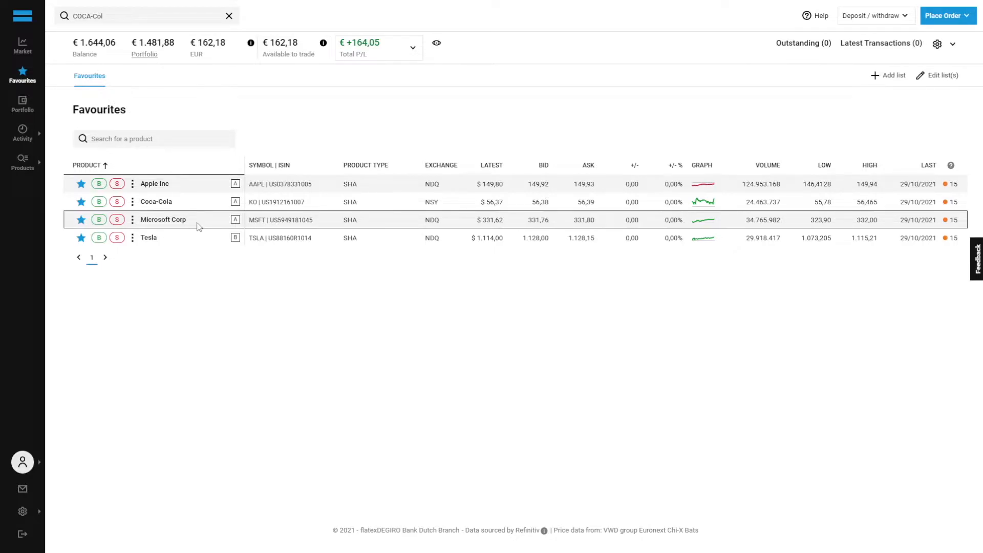
{"action": "mouse_move", "coordinate": [185, 286]}
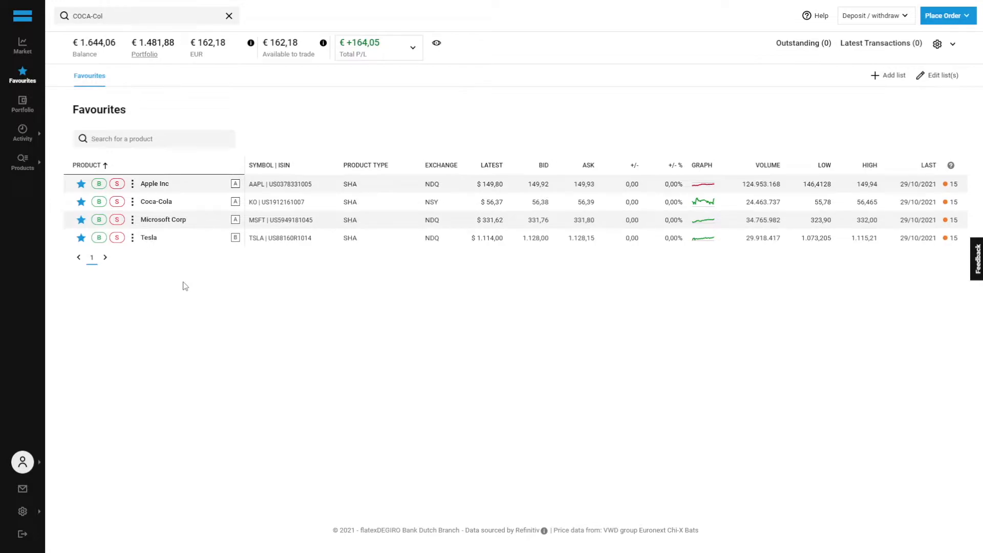
{"action": "mouse_move", "coordinate": [187, 280]}
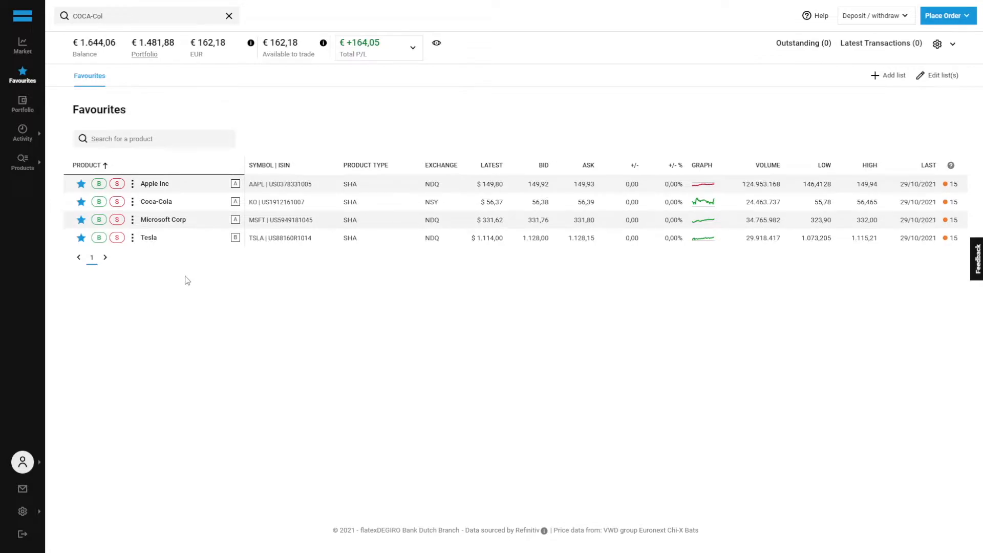
{"action": "mouse_move", "coordinate": [184, 187]}
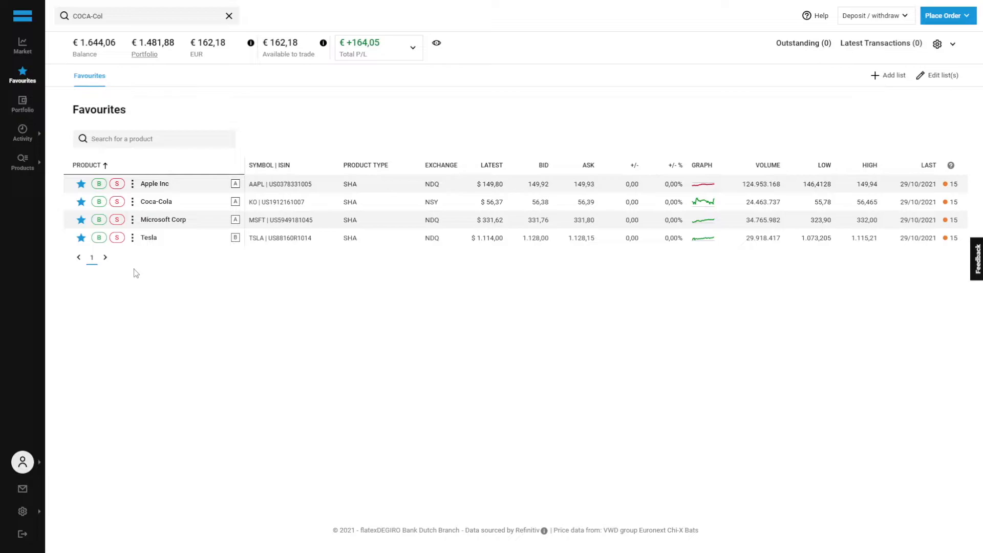
{"action": "mouse_move", "coordinate": [296, 58]}
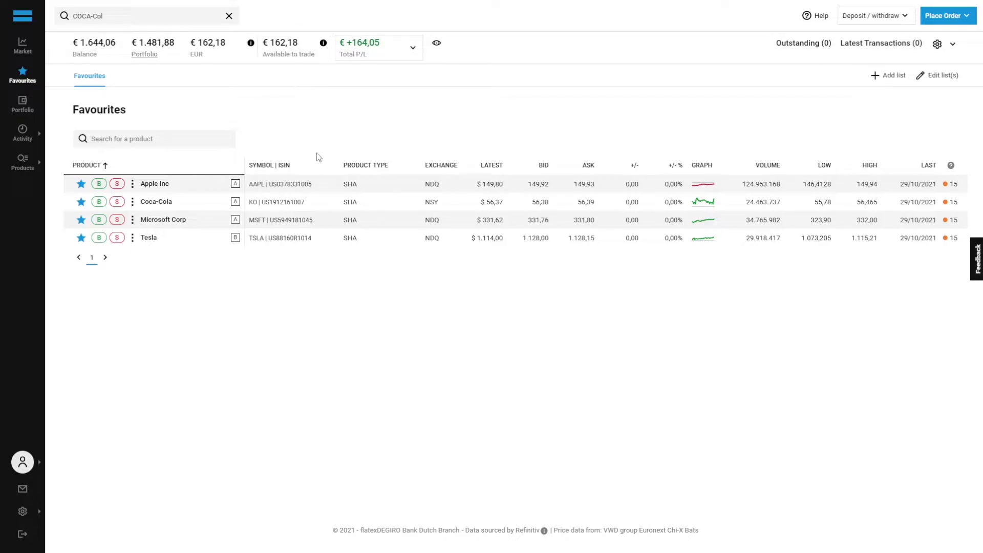
{"action": "mouse_move", "coordinate": [671, 301]}
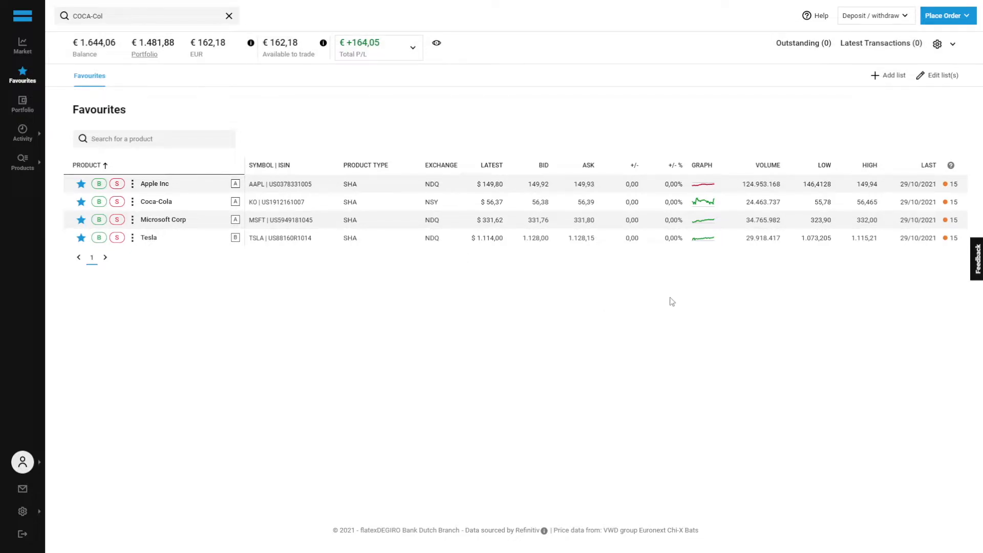
{"action": "mouse_move", "coordinate": [788, 293]}
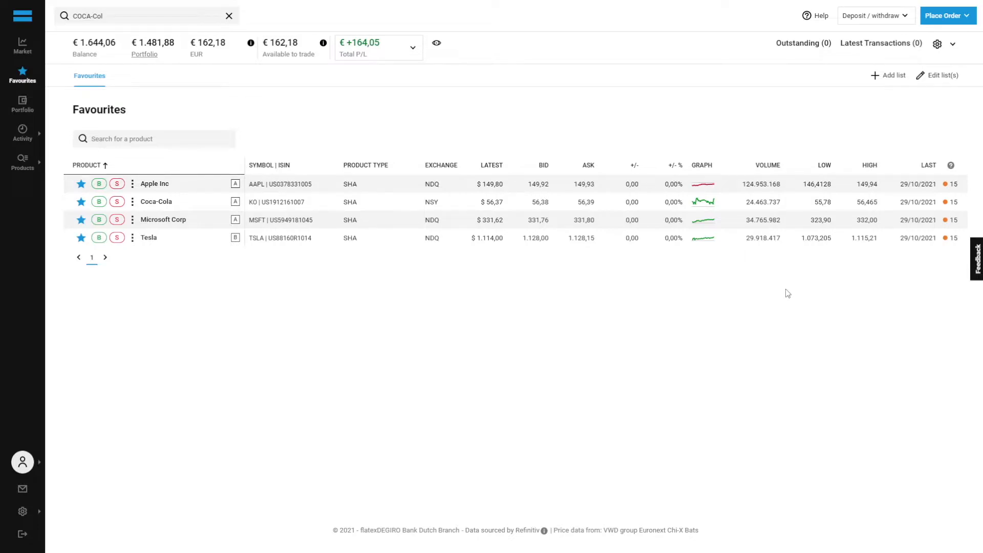
{"action": "mouse_move", "coordinate": [384, 347]}
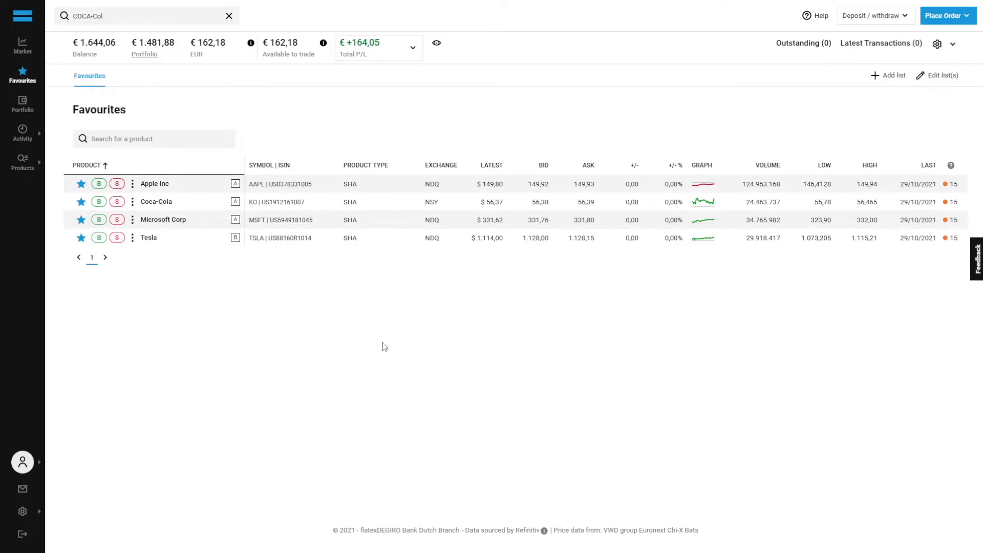
{"action": "mouse_move", "coordinate": [306, 318]}
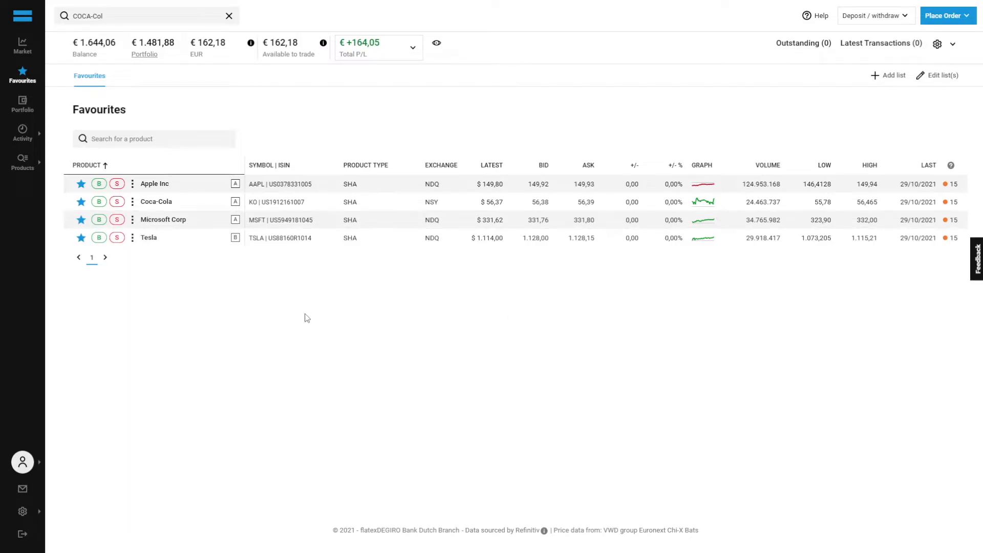
{"action": "mouse_move", "coordinate": [326, 303]}
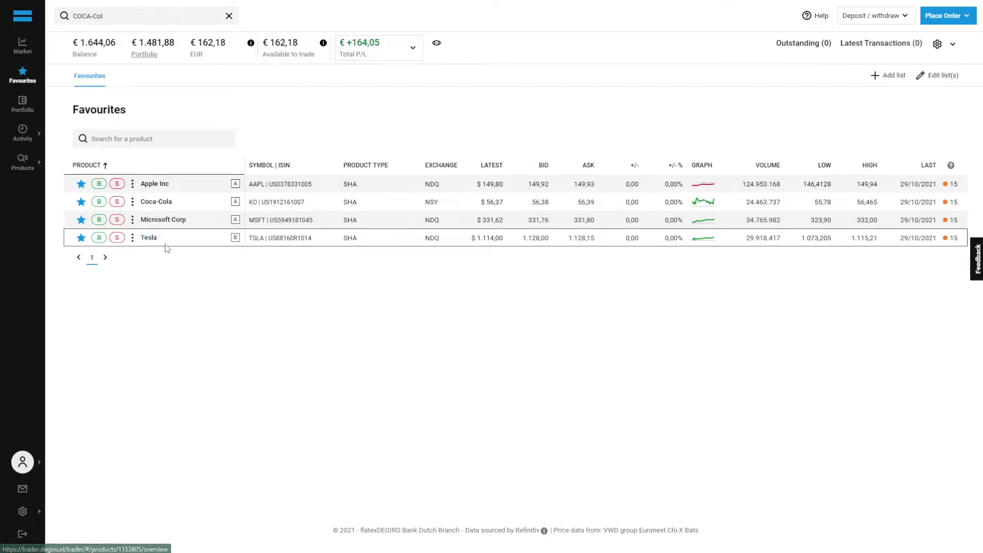
{"action": "mouse_move", "coordinate": [481, 240]}
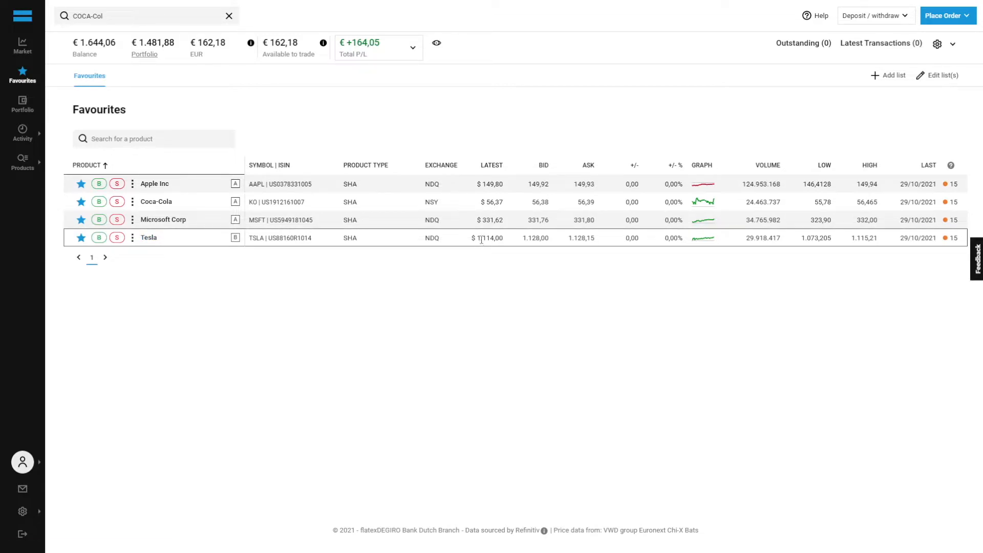
{"action": "mouse_move", "coordinate": [488, 240]}
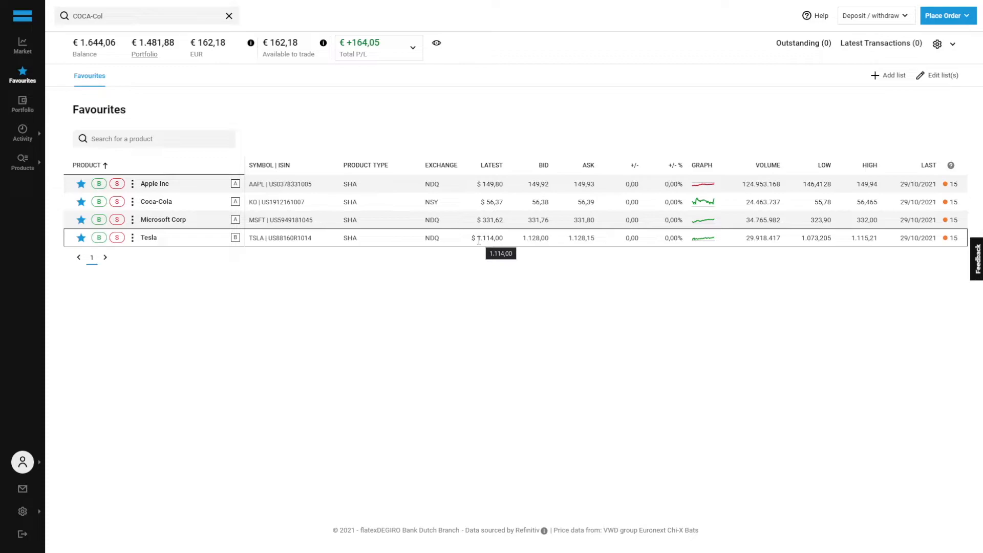
{"action": "mouse_move", "coordinate": [94, 47]}
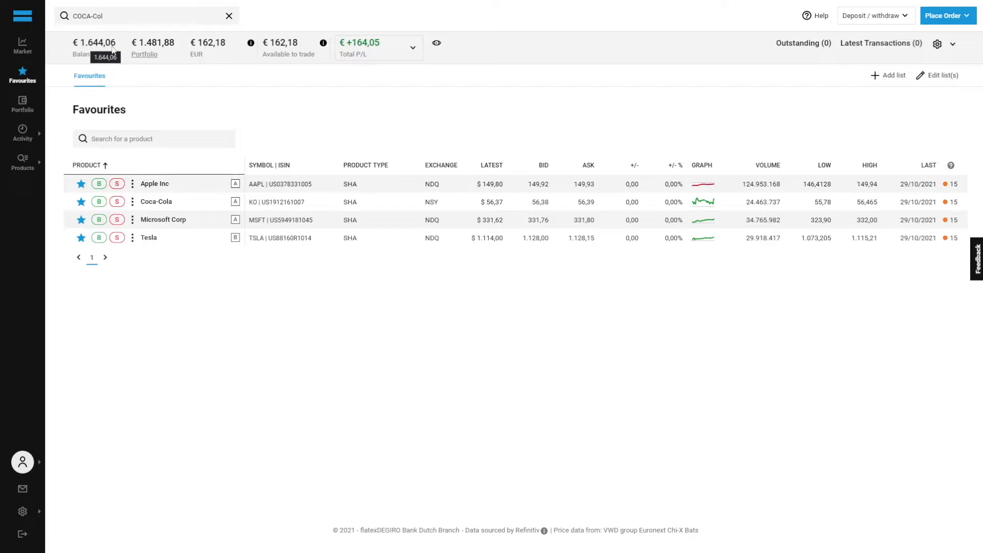
{"action": "mouse_move", "coordinate": [488, 238]}
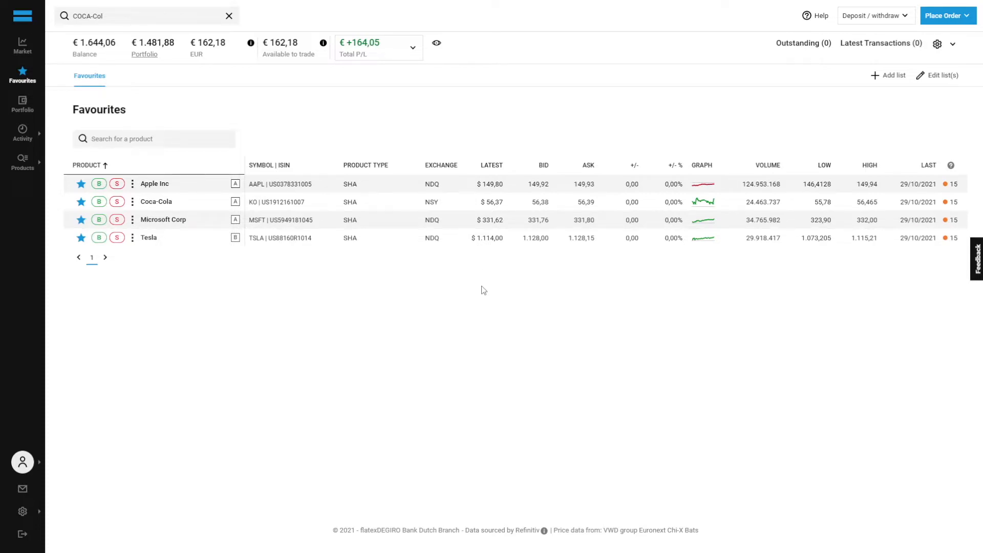
{"action": "mouse_move", "coordinate": [480, 280]}
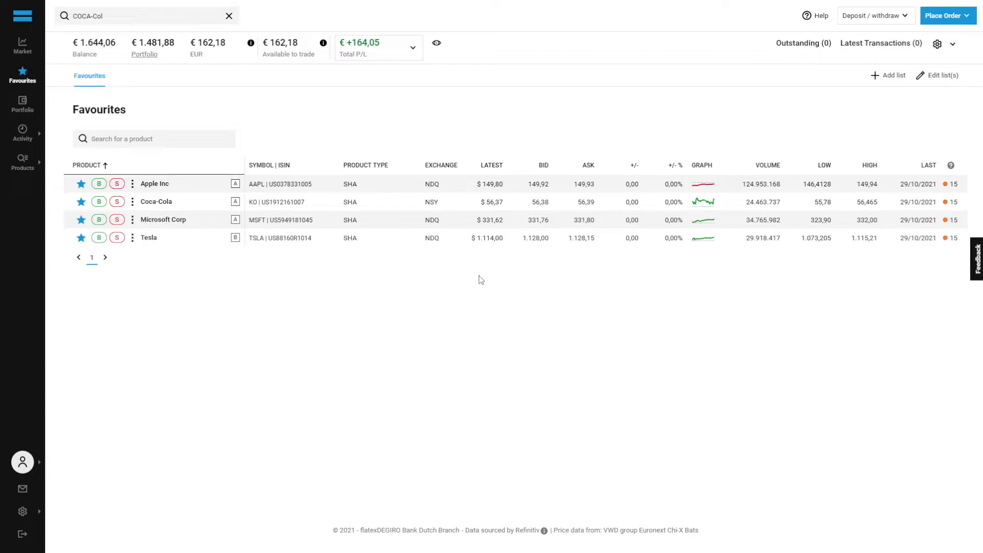
{"action": "mouse_move", "coordinate": [469, 248]}
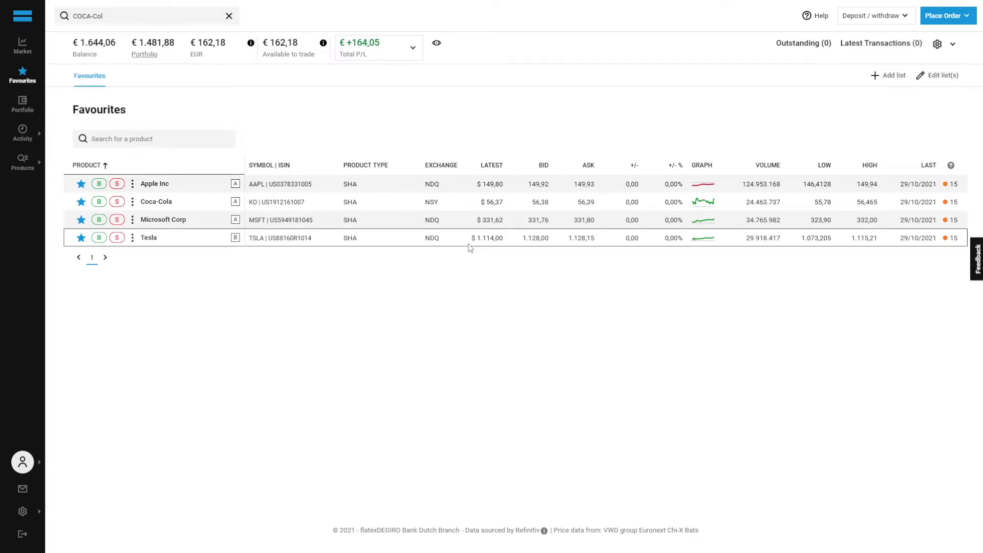
{"action": "mouse_move", "coordinate": [257, 92]}
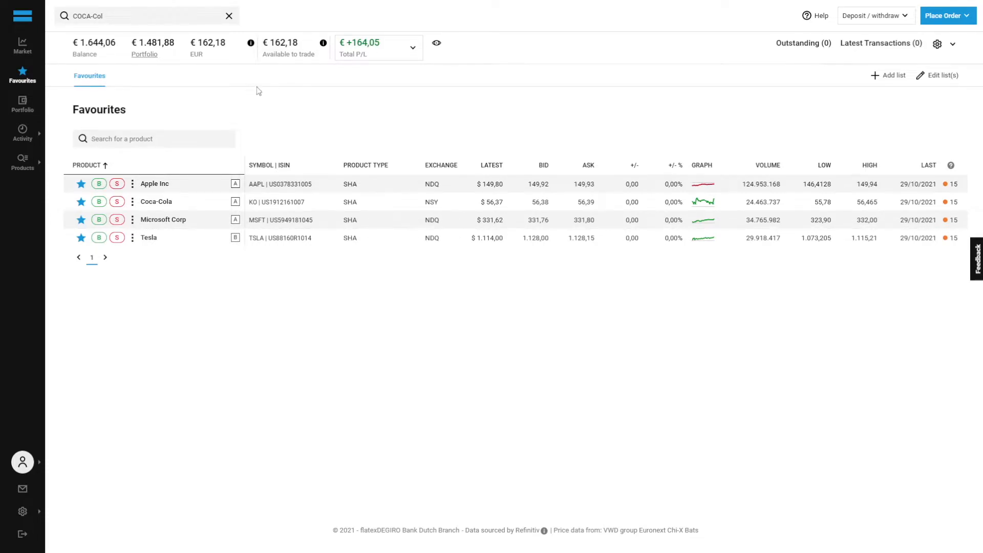
{"action": "mouse_move", "coordinate": [94, 42]}
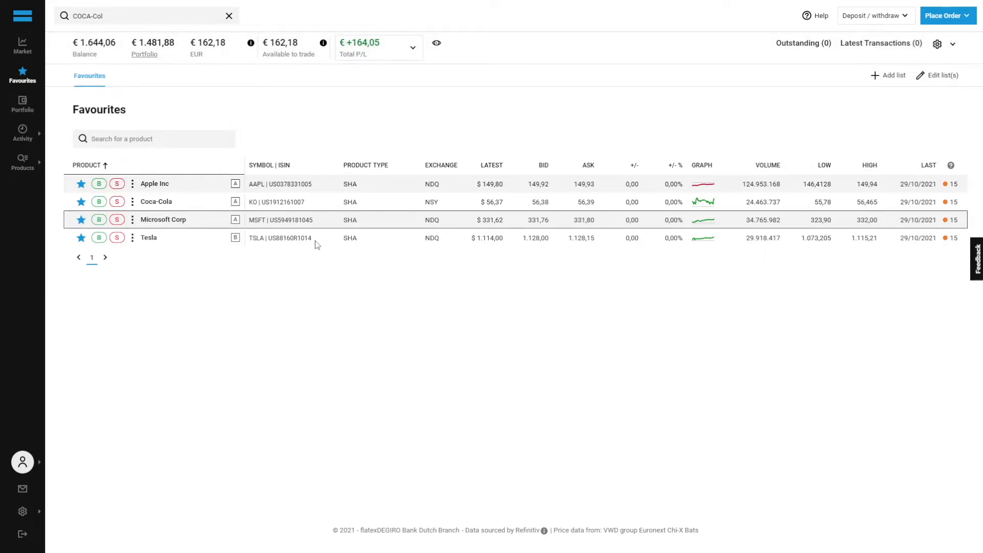
{"action": "mouse_move", "coordinate": [392, 325]}
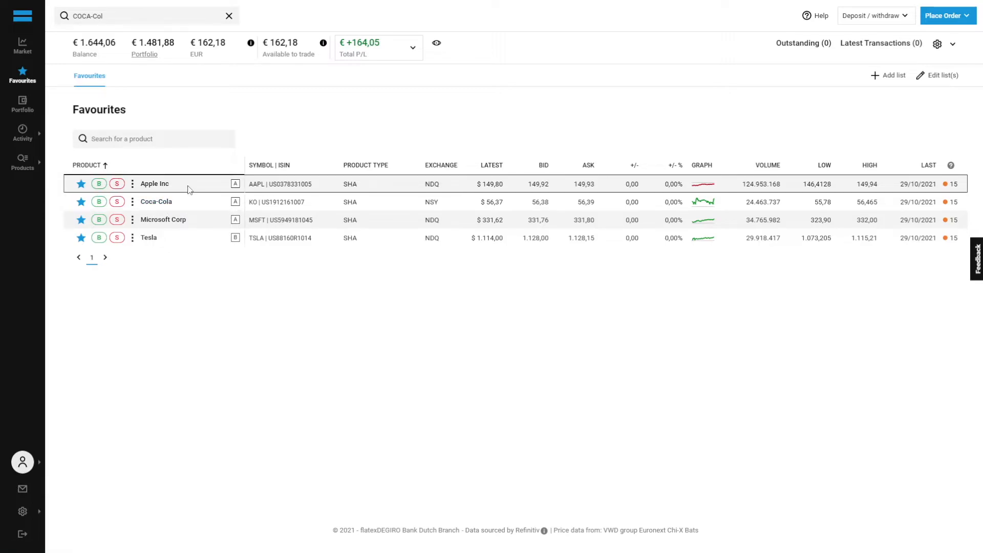
{"action": "mouse_move", "coordinate": [187, 207]}
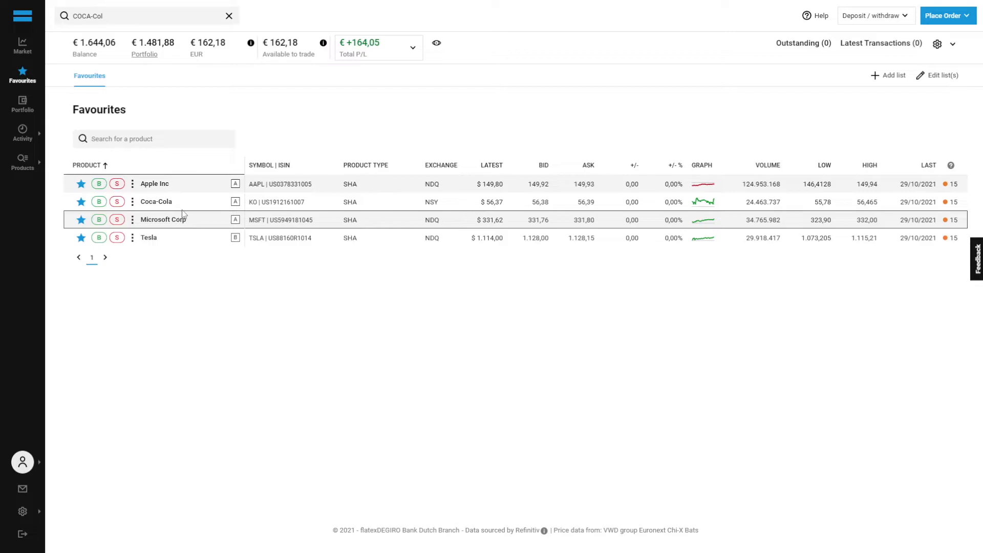
{"action": "mouse_move", "coordinate": [188, 201]}
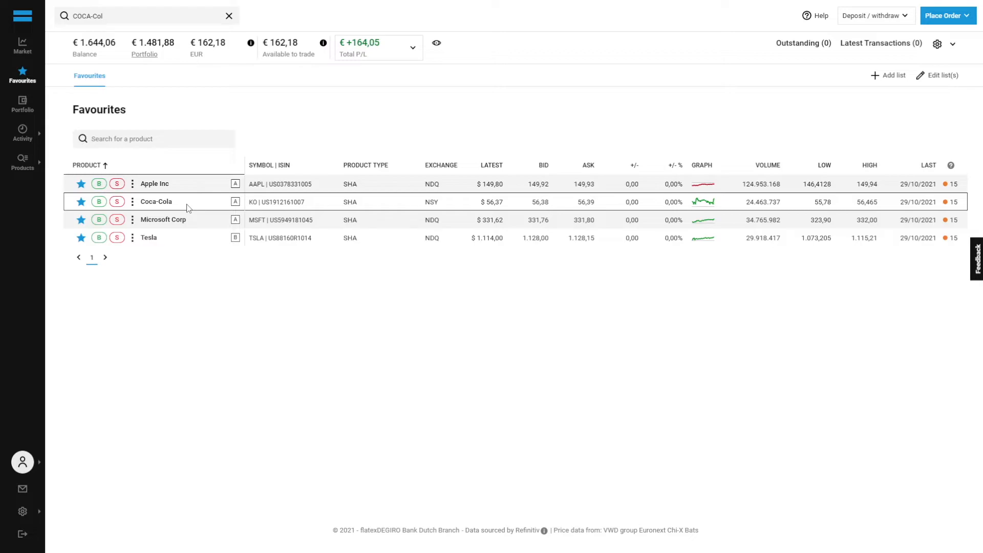
{"action": "mouse_move", "coordinate": [694, 215]}
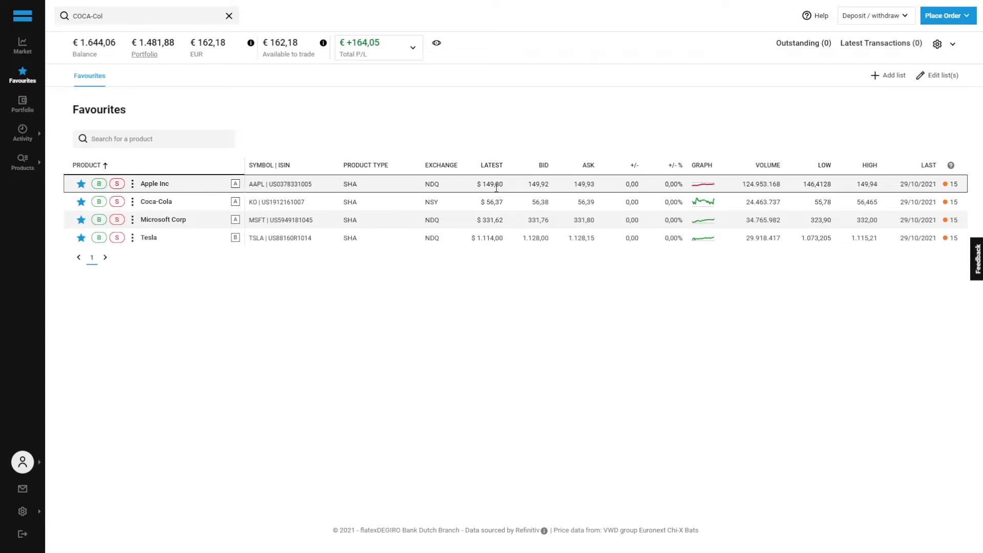
{"action": "mouse_move", "coordinate": [492, 184]}
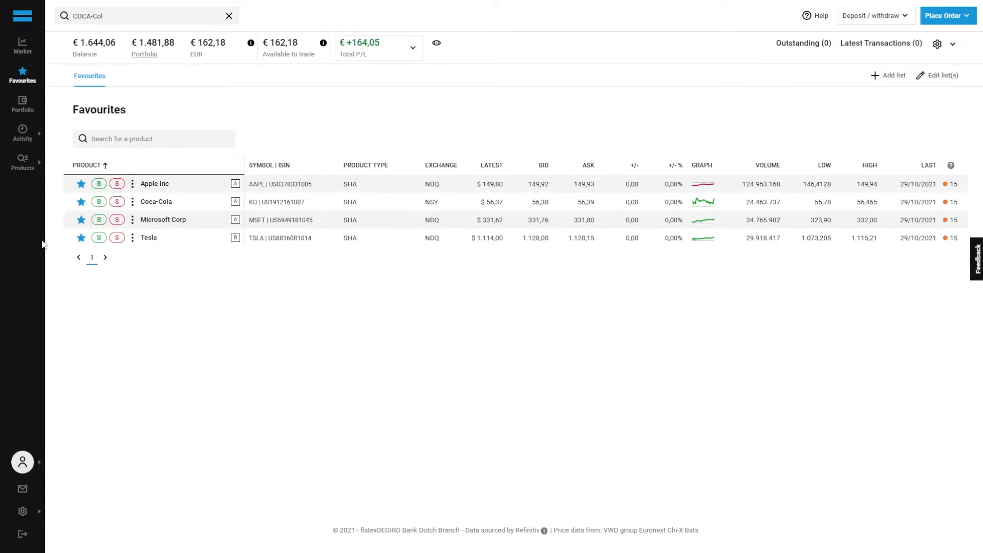
{"action": "left_click", "coordinate": [155, 201]}
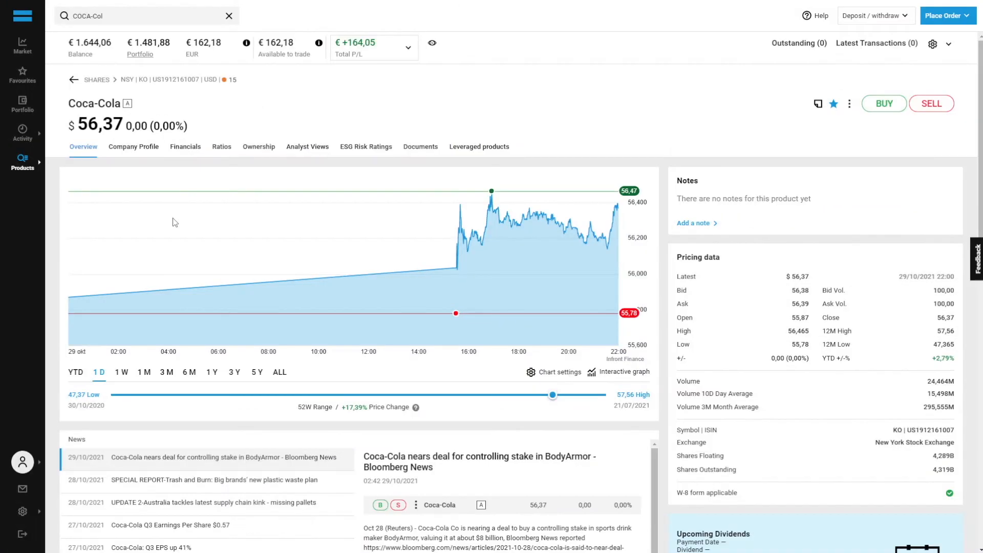
{"action": "mouse_move", "coordinate": [212, 374]}
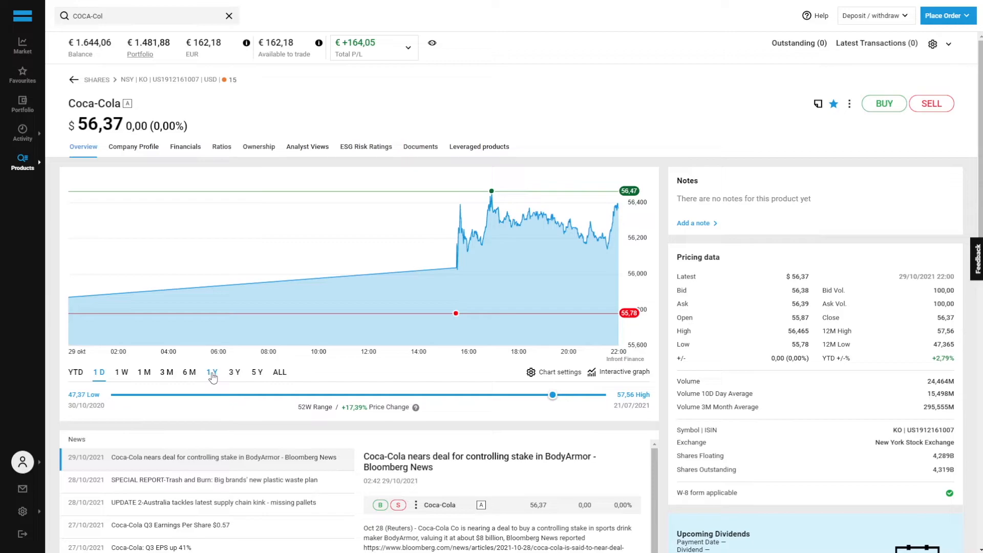
Switch the Coca-Cola chart to 1 Y, then to the 5 Y range (2017-2021)
{"action": "left_click", "coordinate": [213, 372]}
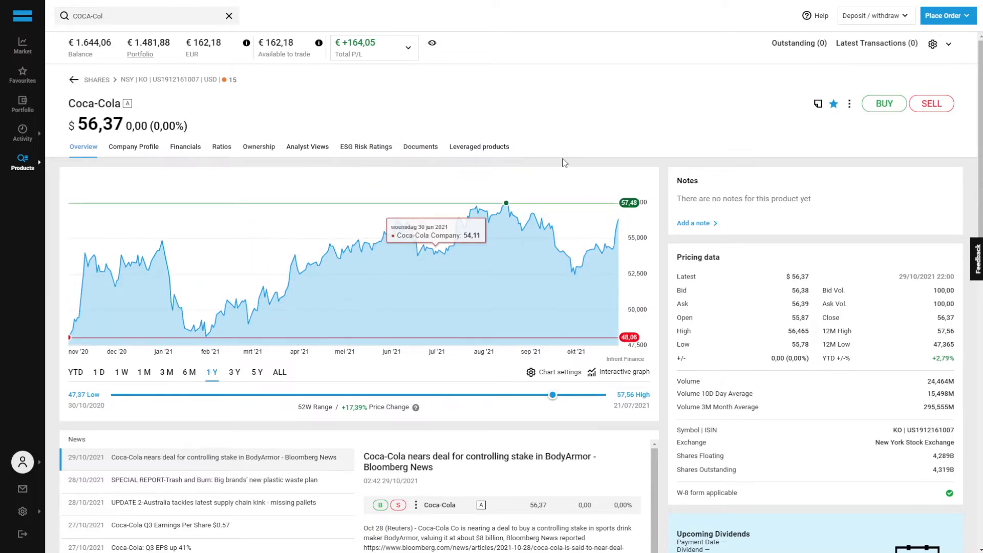
{"action": "mouse_move", "coordinate": [159, 249]}
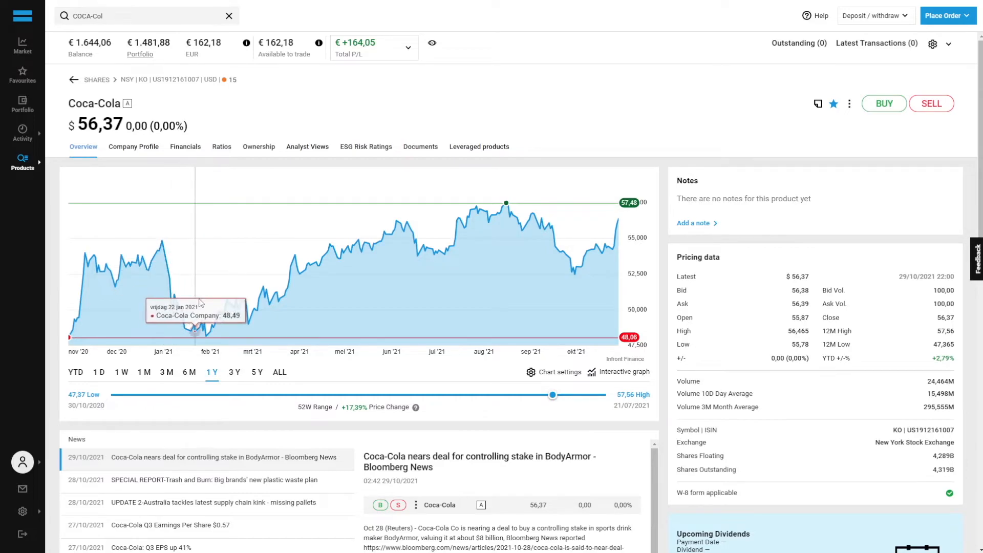
{"action": "mouse_move", "coordinate": [515, 224]}
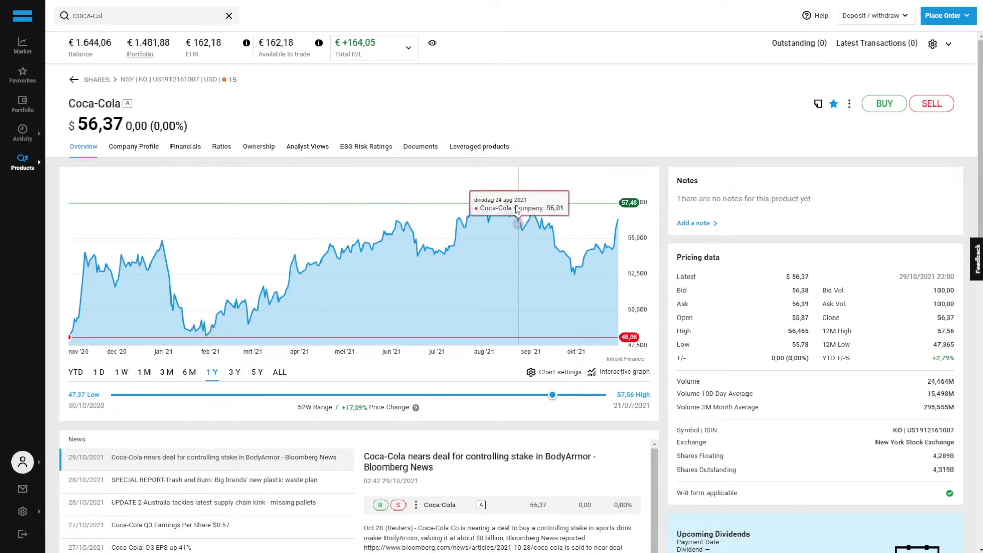
{"action": "mouse_move", "coordinate": [508, 205]}
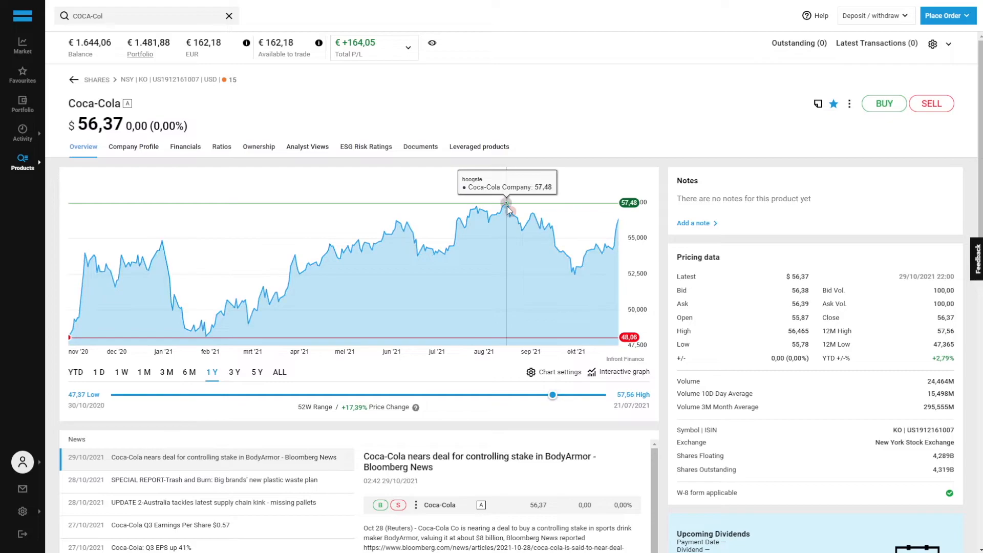
{"action": "mouse_move", "coordinate": [527, 224]}
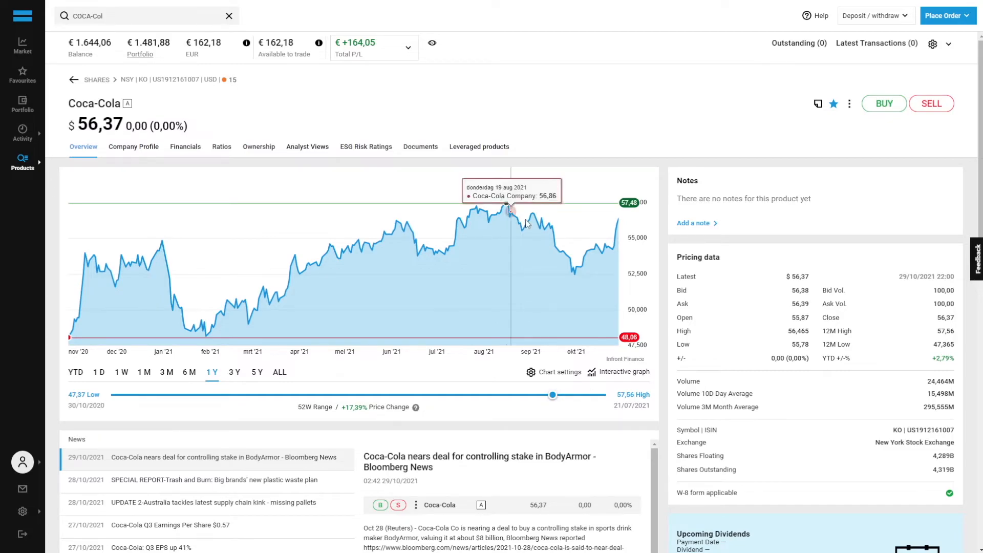
{"action": "mouse_move", "coordinate": [271, 350]}
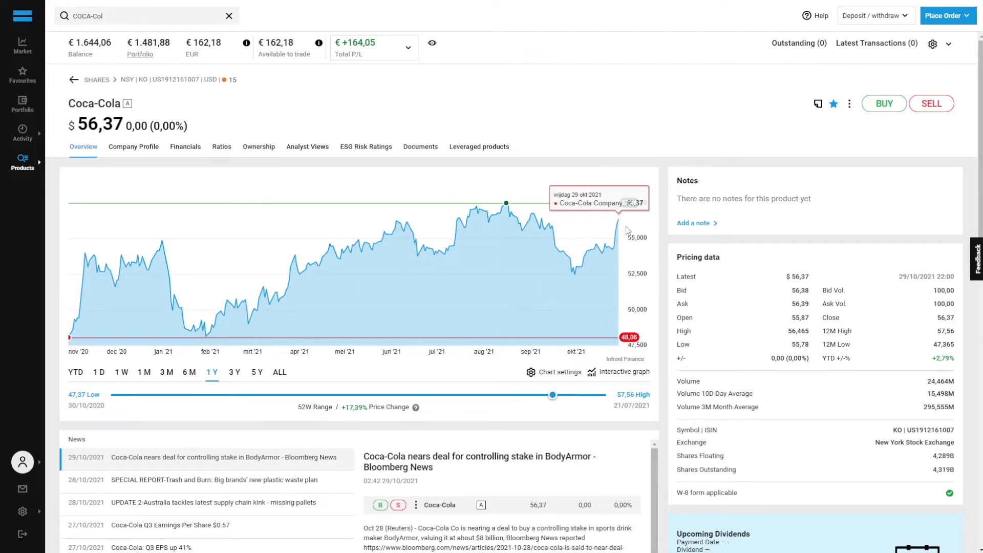
{"action": "mouse_move", "coordinate": [614, 230]}
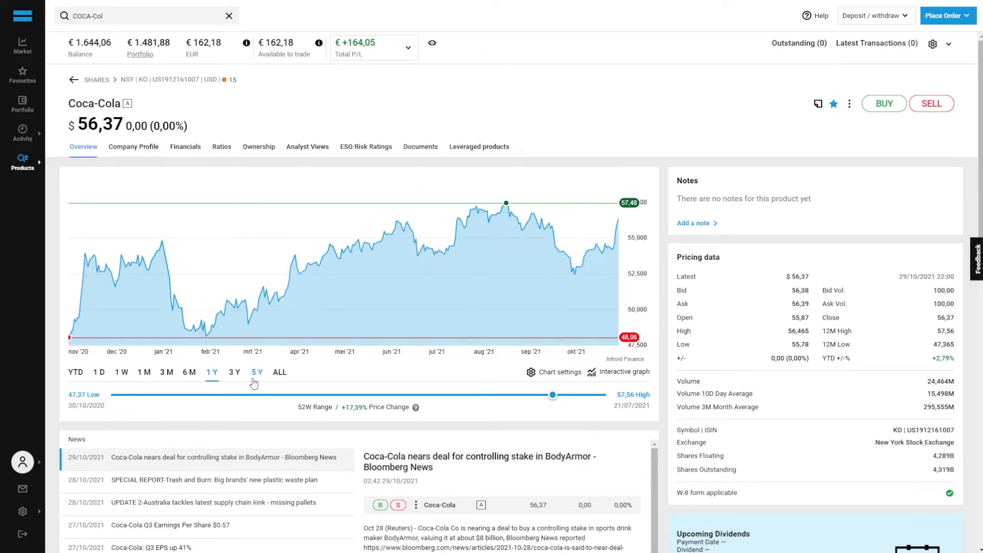
{"action": "left_click", "coordinate": [257, 371]}
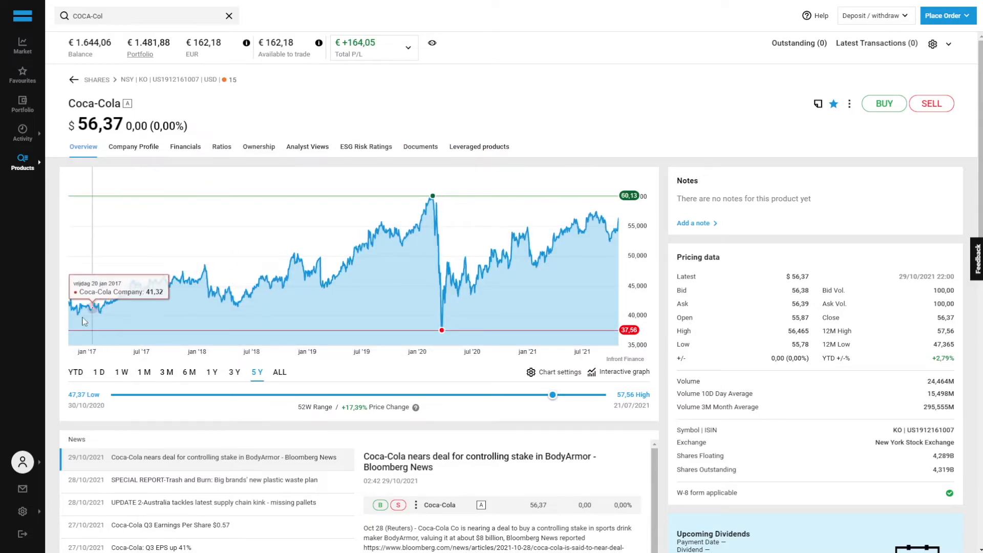
{"action": "mouse_move", "coordinate": [87, 317]}
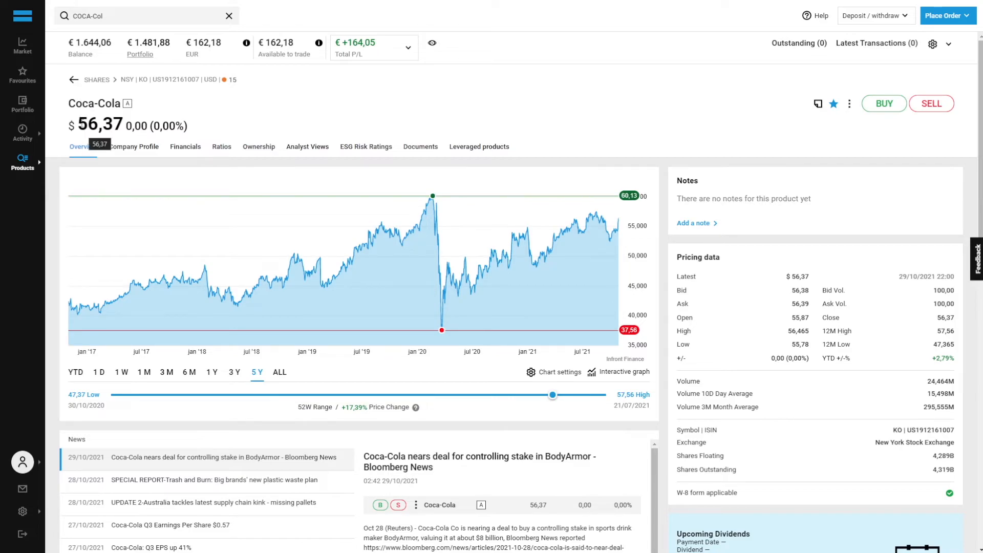
Return to the Favourites list showing Apple, Coca-Cola, Microsoft and Tesla
{"action": "scroll", "scroll_direction": "down", "scroll_amount": 3}
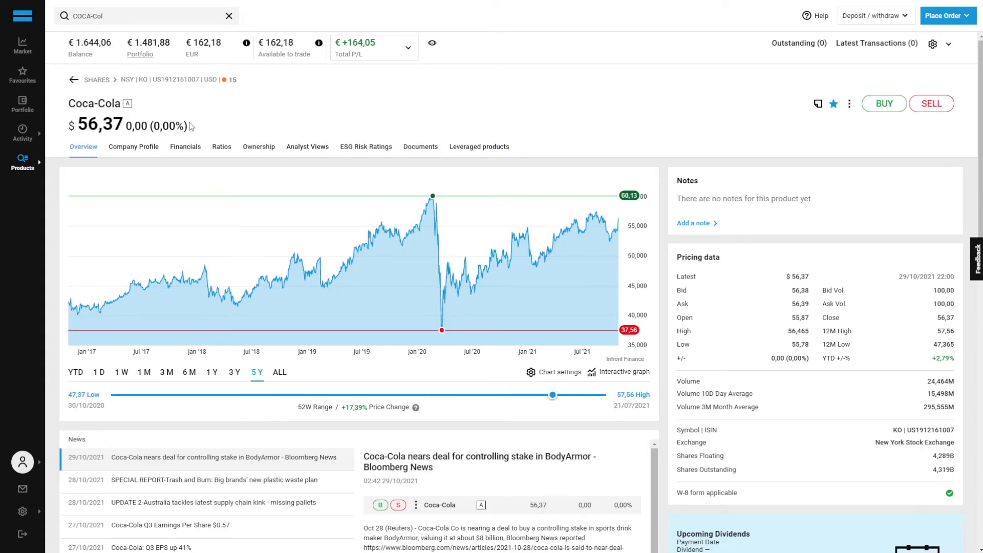
{"action": "mouse_move", "coordinate": [104, 87]}
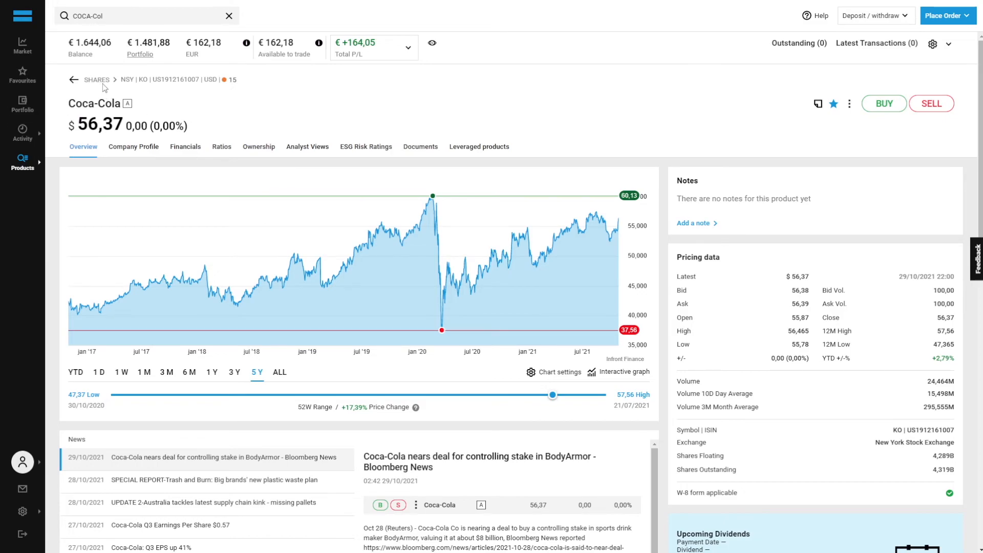
{"action": "left_click", "coordinate": [22, 72]}
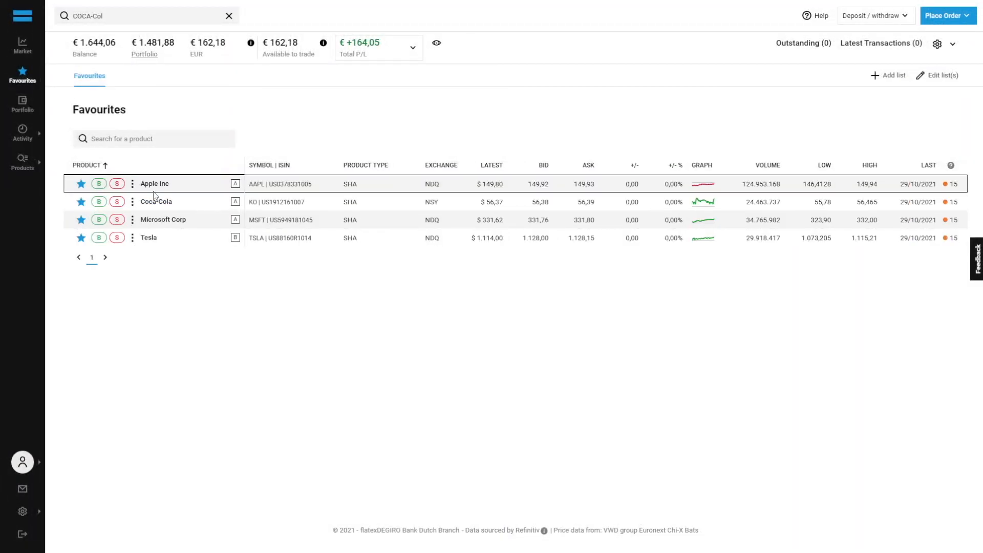
{"action": "mouse_move", "coordinate": [343, 210]}
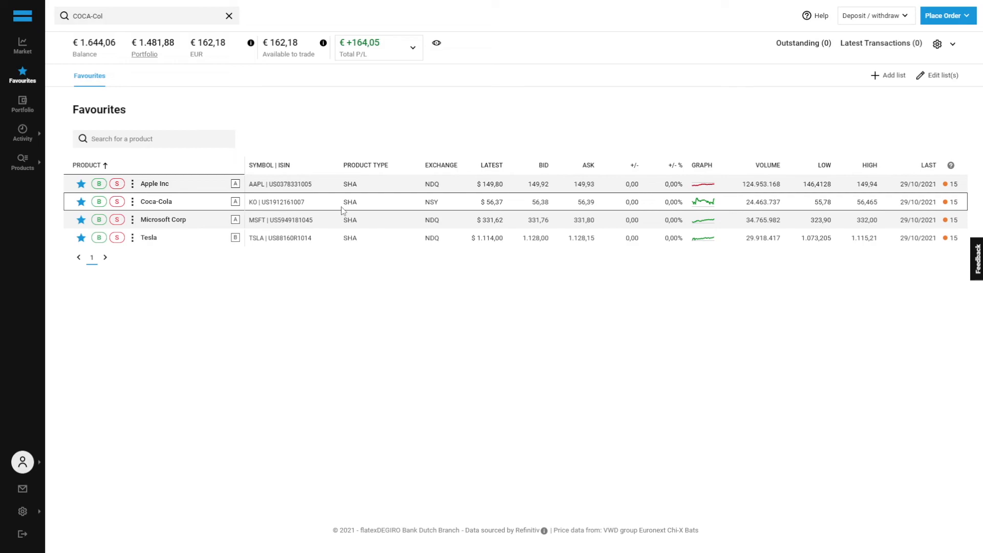